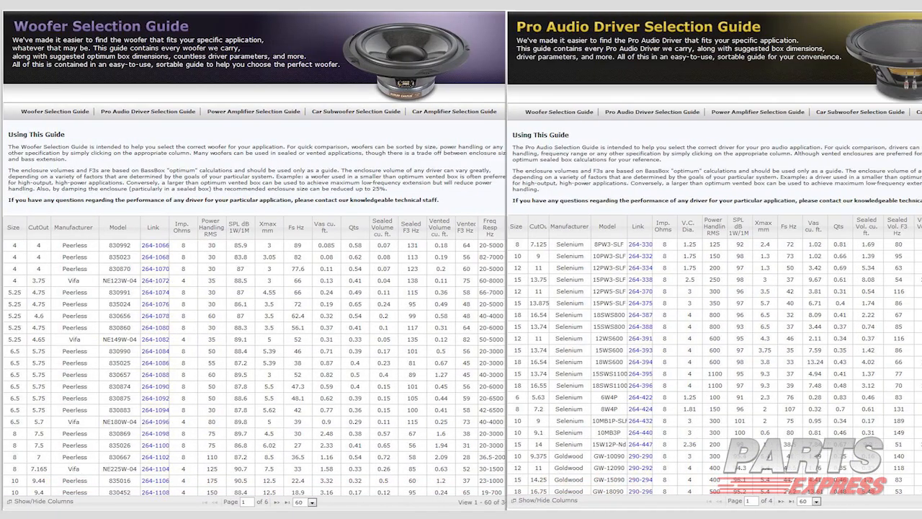
- Bring up the Woofer Selection Guide's sortable product table
click(758, 113)
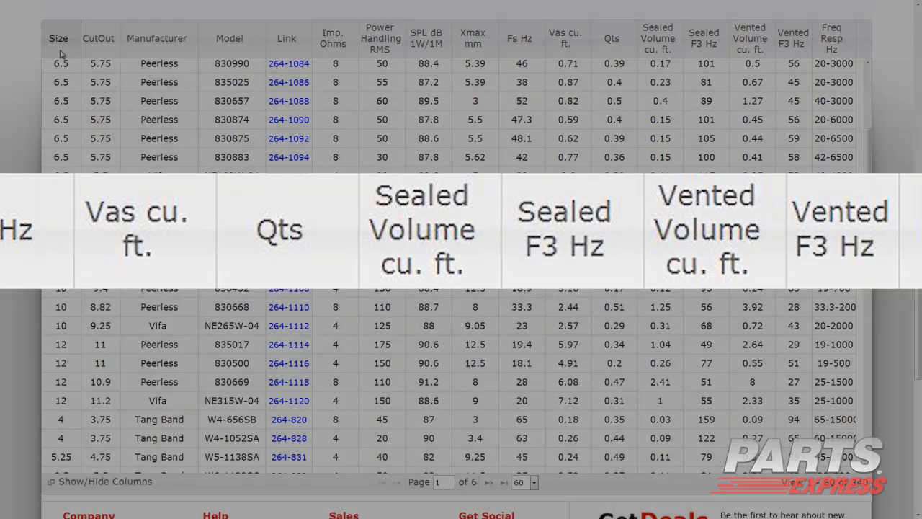
- Sort the woofer table by Size both ways, then by Manufacturer
click(58, 38)
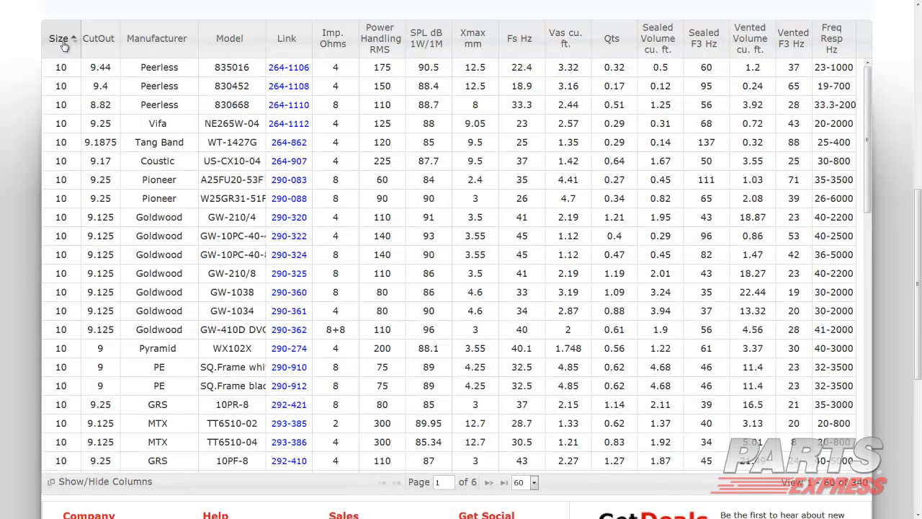
click(58, 38)
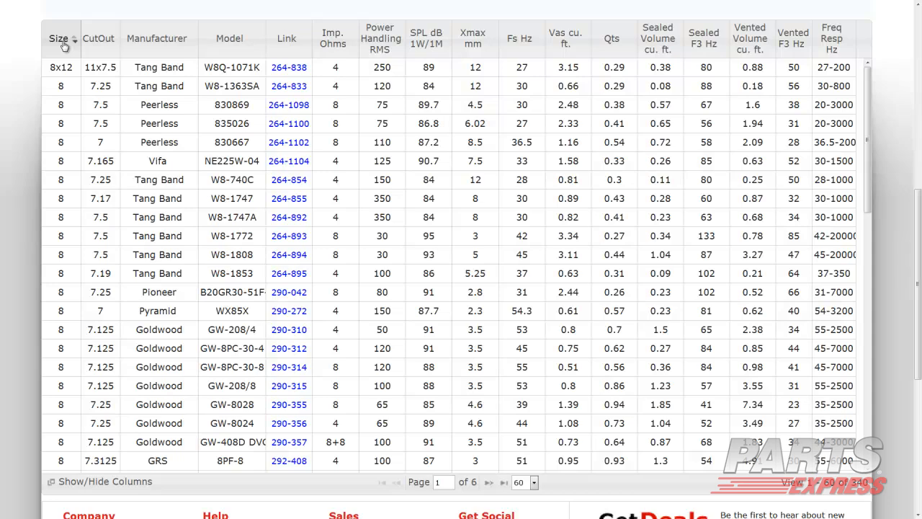
click(158, 37)
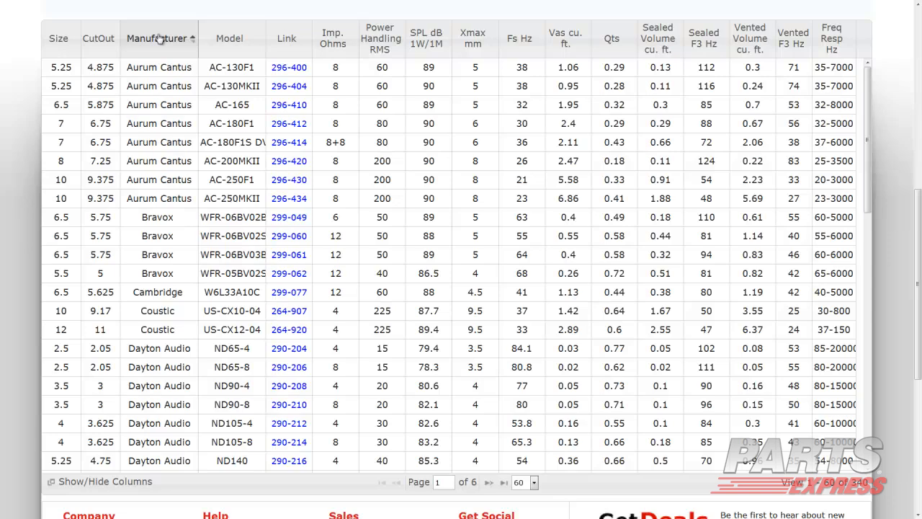
click(159, 37)
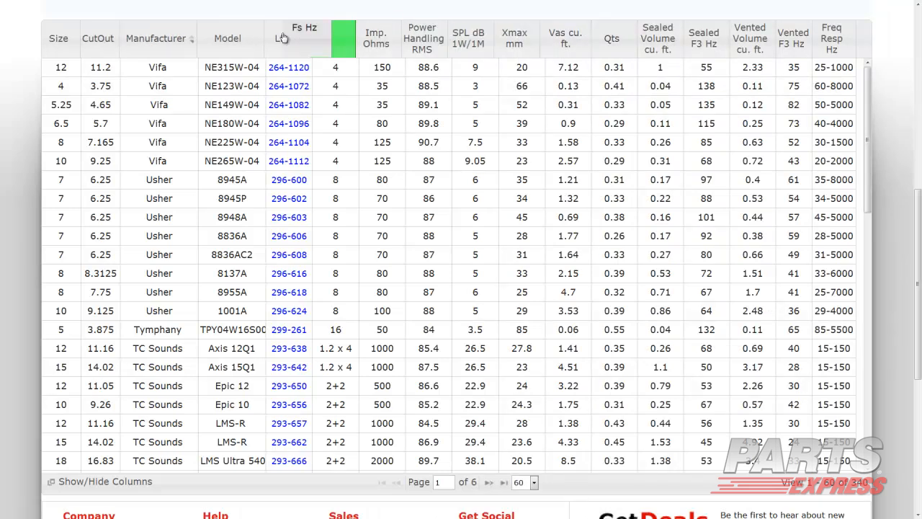
- Move the Fs Hz column beside Manufacturer and widen the Manufacturer column
drag(303, 28, 219, 36)
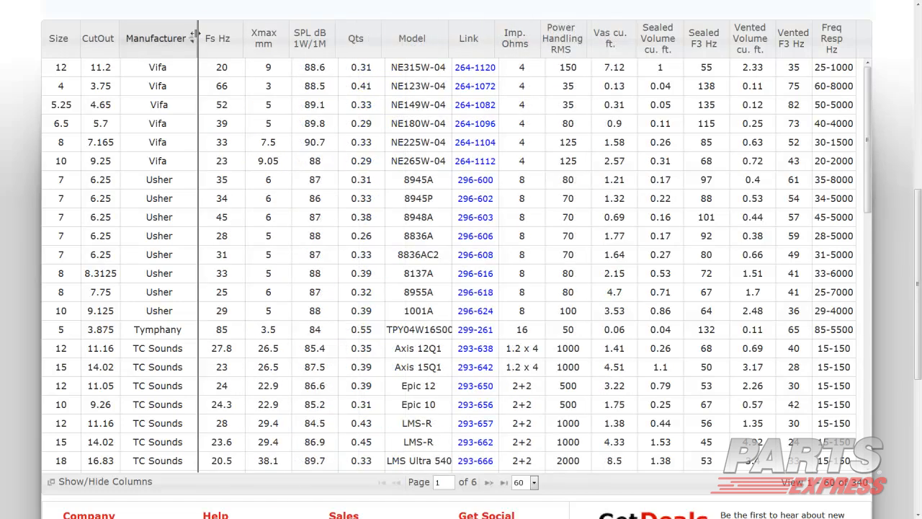
drag(196, 37, 291, 31)
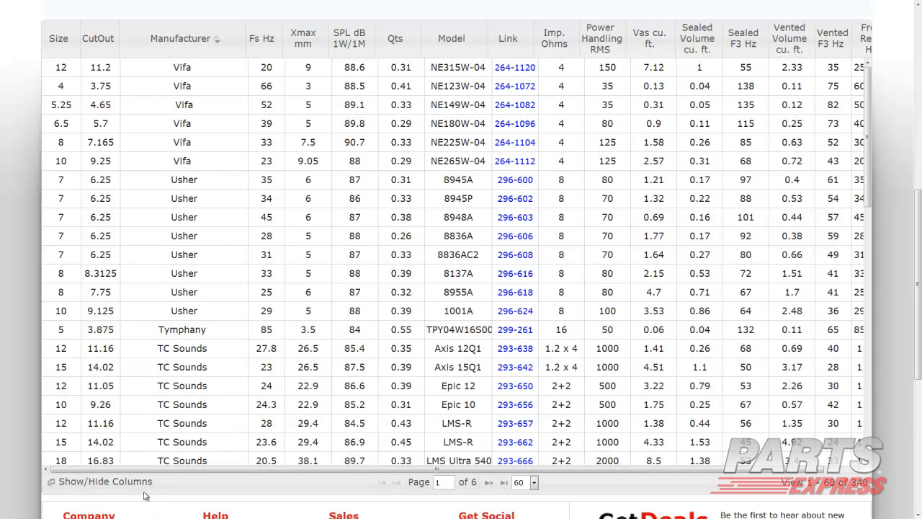
click(100, 481)
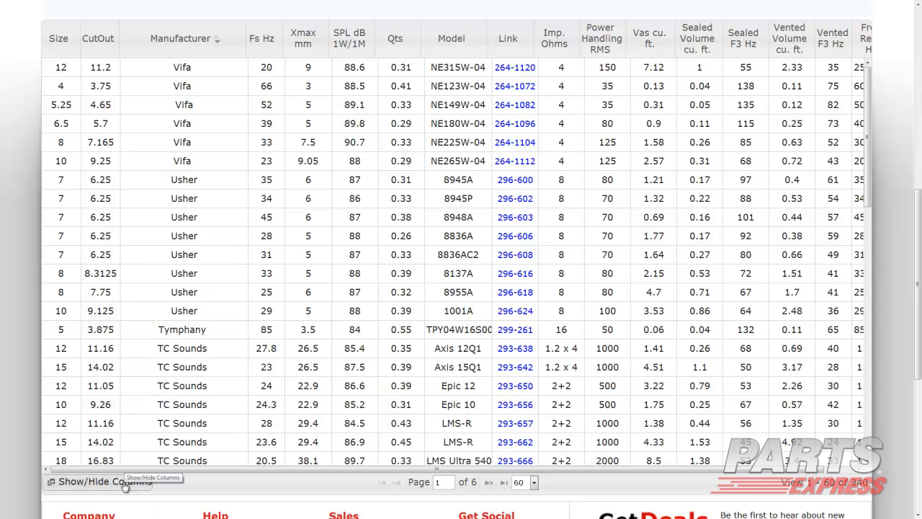
click(101, 481)
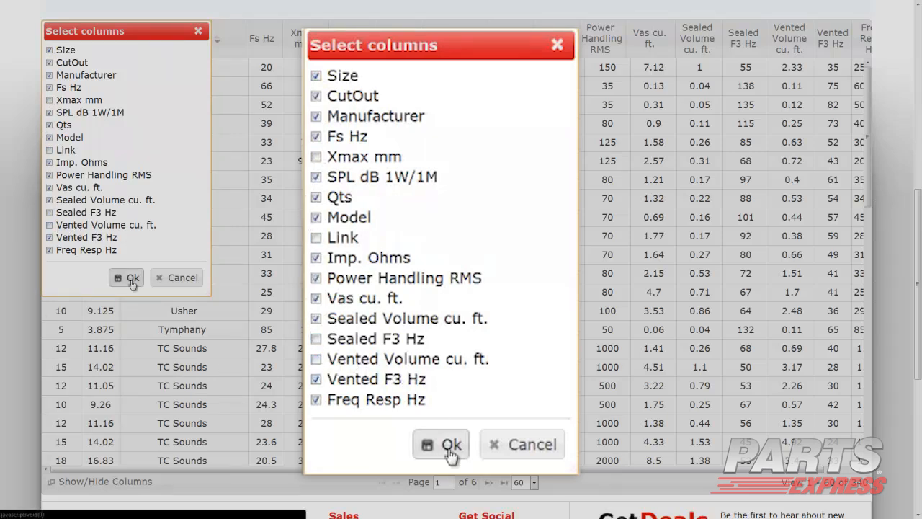
mouse_move(504, 420)
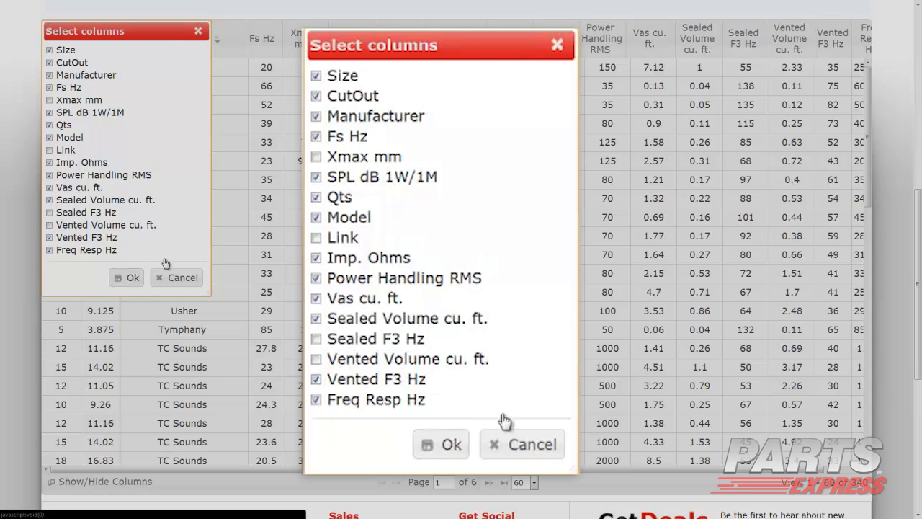
click(441, 443)
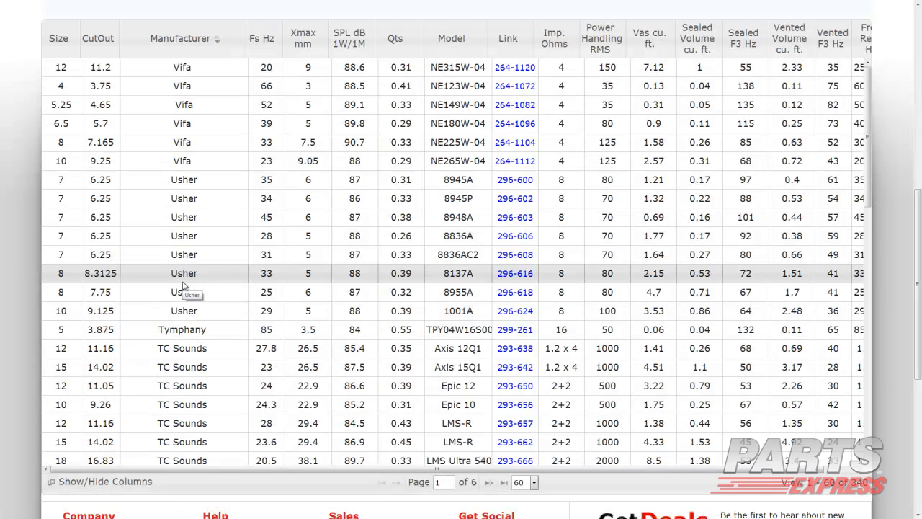
click(526, 482)
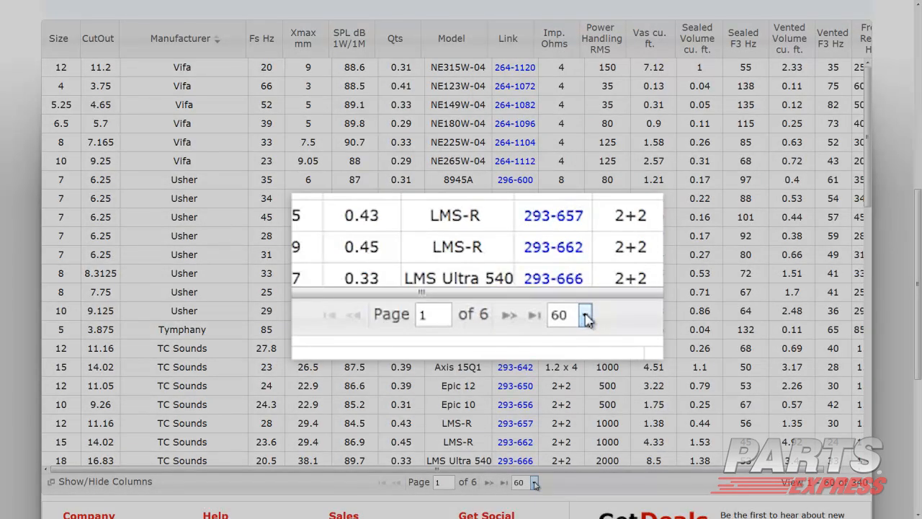
click(586, 314)
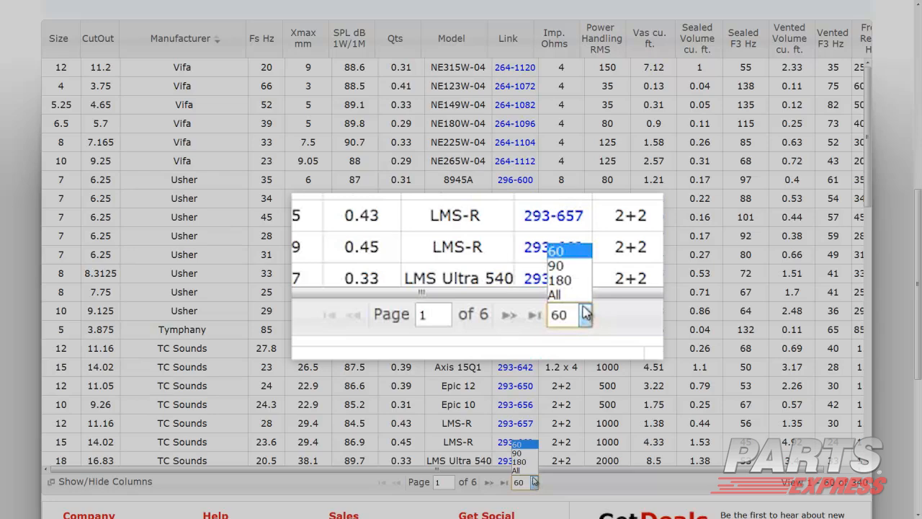
click(553, 294)
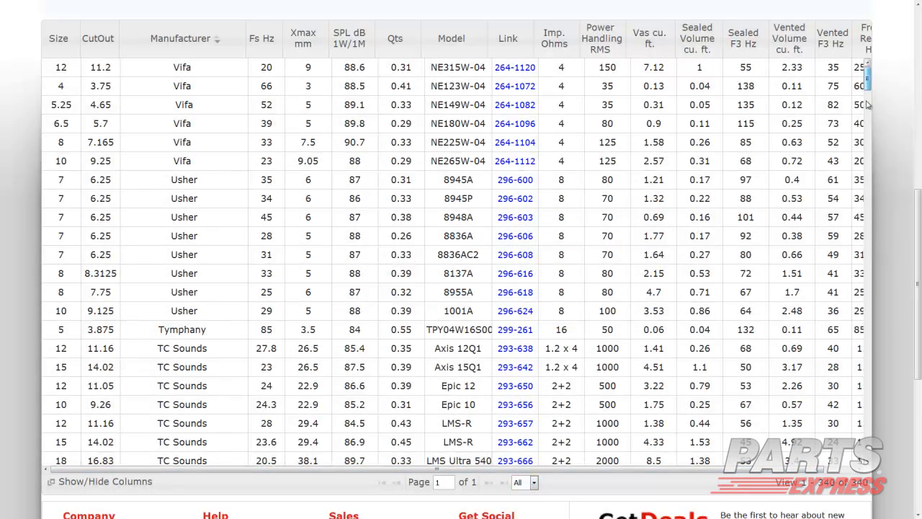
scroll(down, 3)
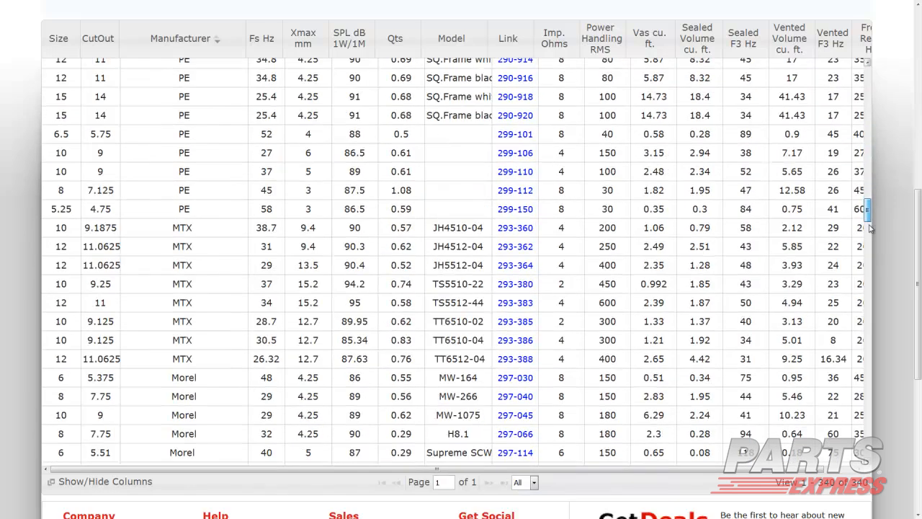
scroll(down, 3)
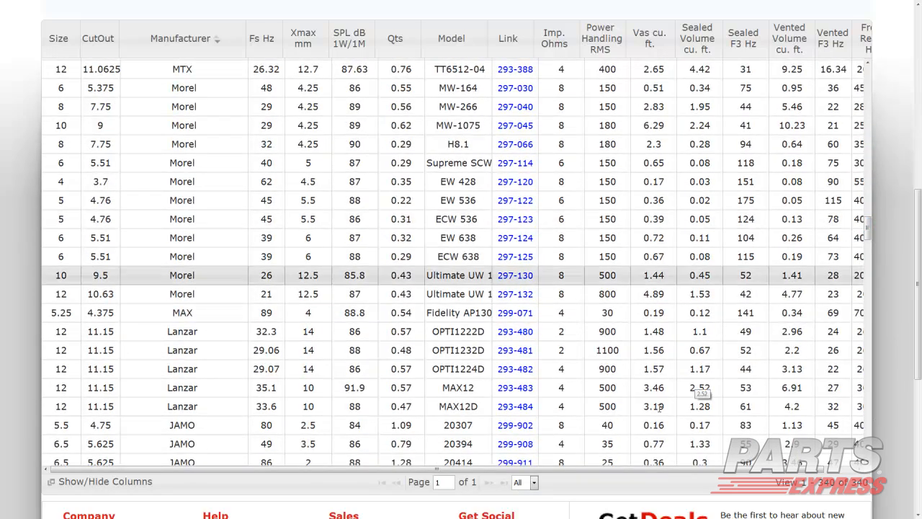
click(523, 481)
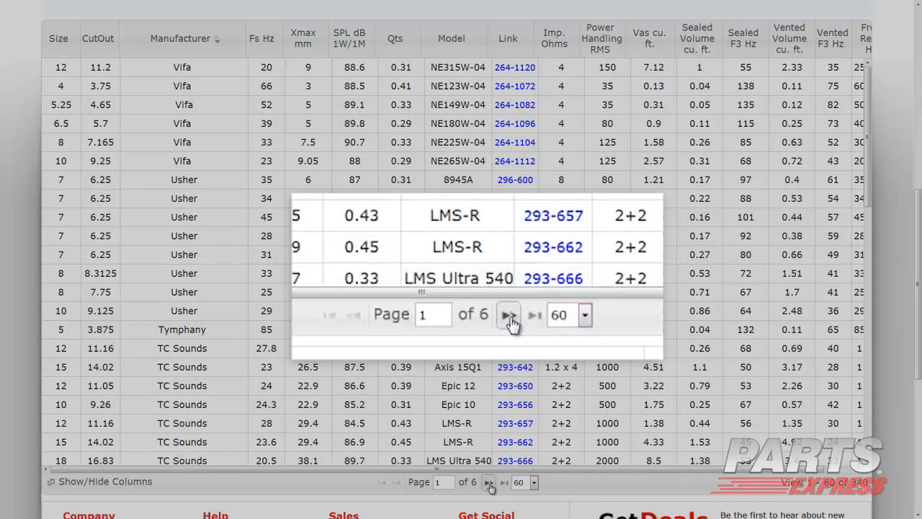
click(509, 314)
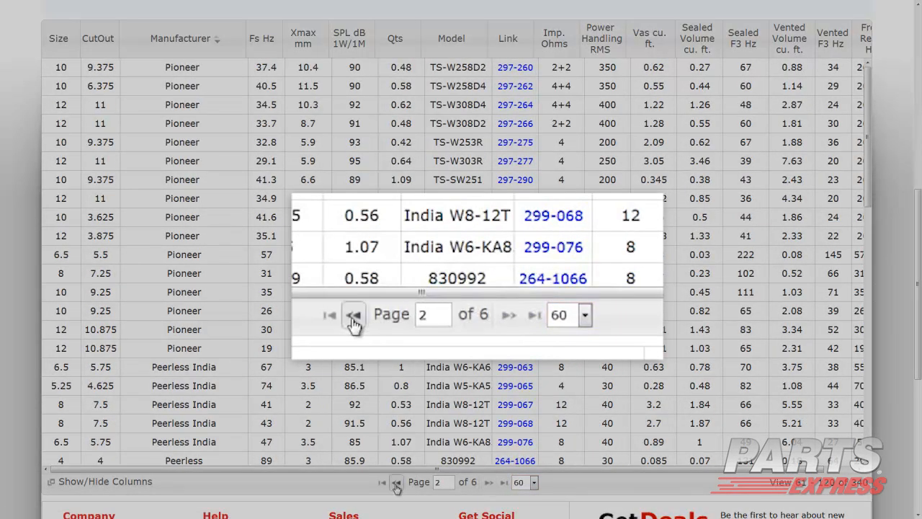
click(354, 314)
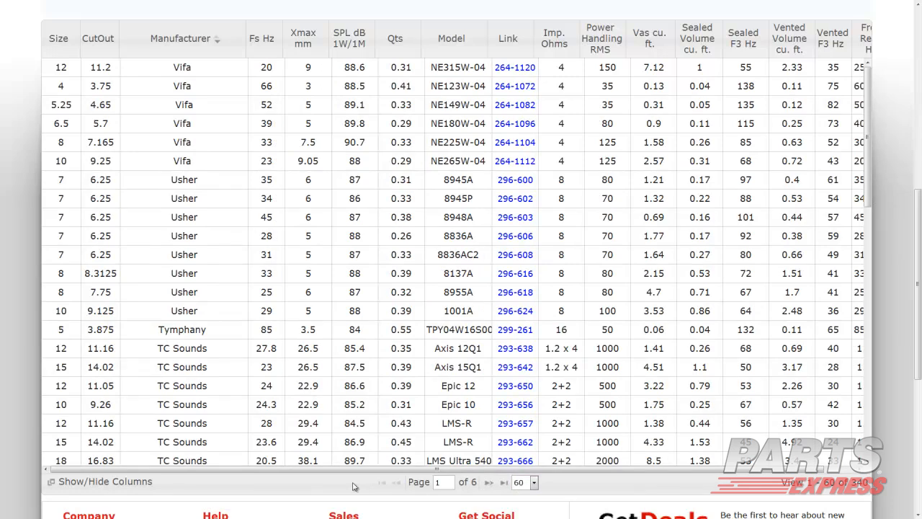
click(181, 37)
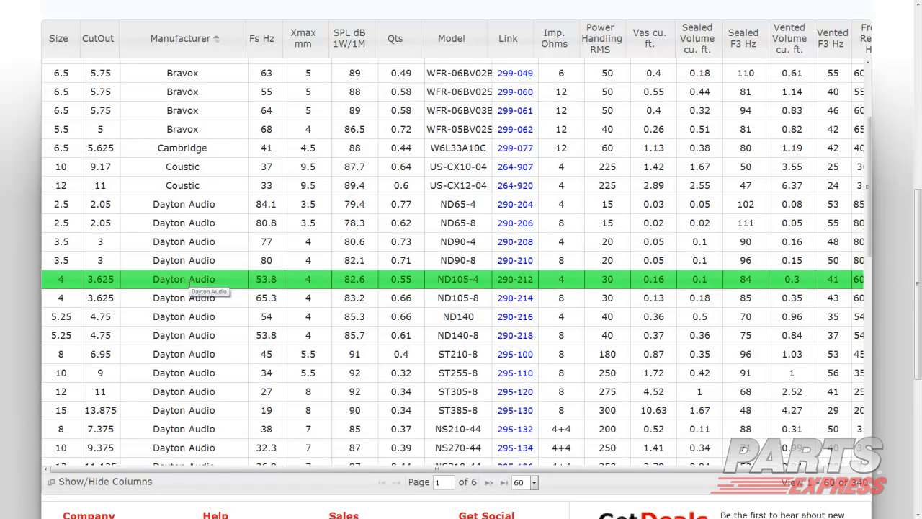
mouse_move(514, 280)
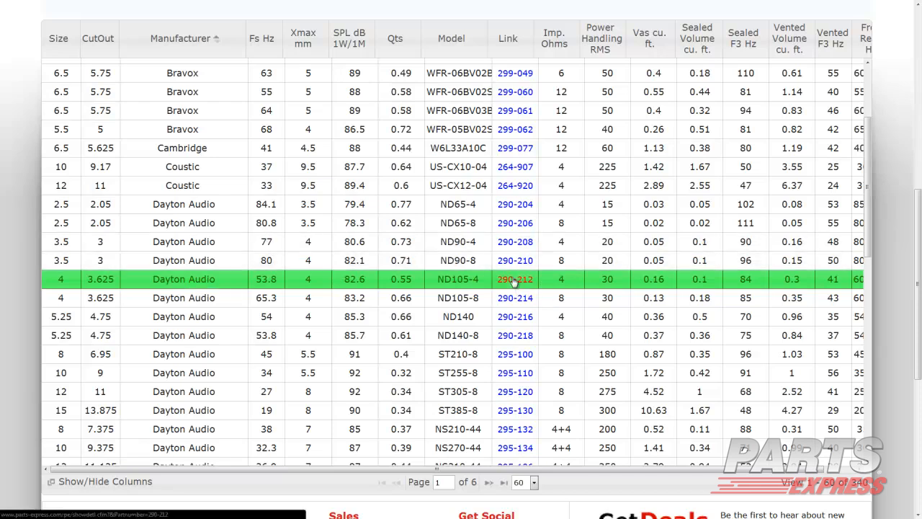
- Send the ND105-4 product page (290-212 link) to a new browser tab
click(512, 280)
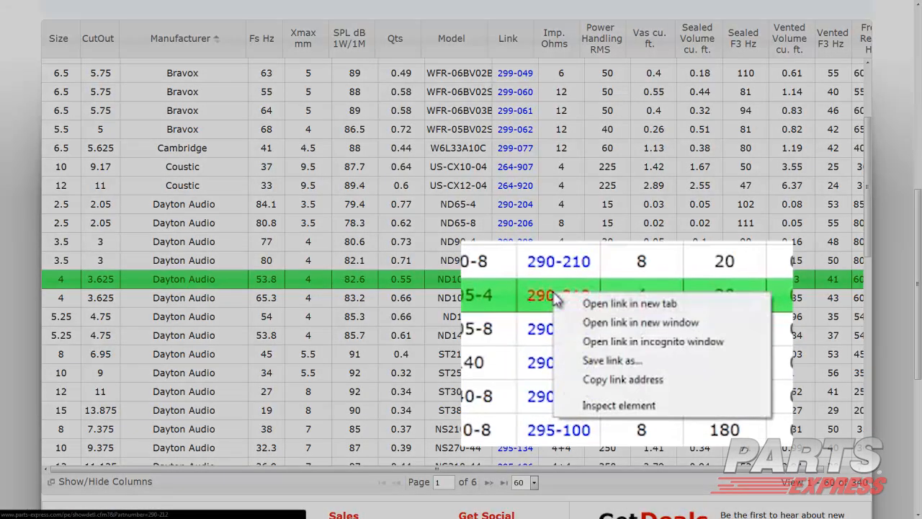
mouse_move(591, 308)
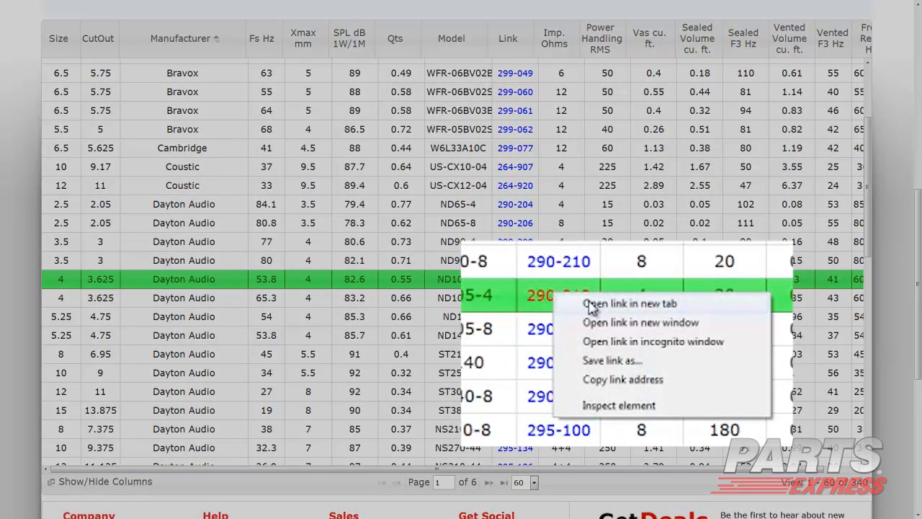
click(630, 303)
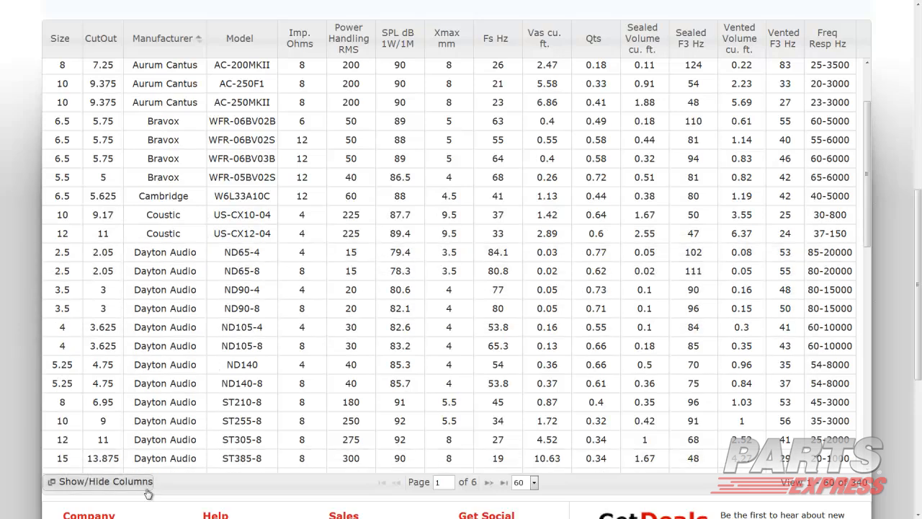
- Show every column, including Link, via Show/Hide Columns
click(101, 481)
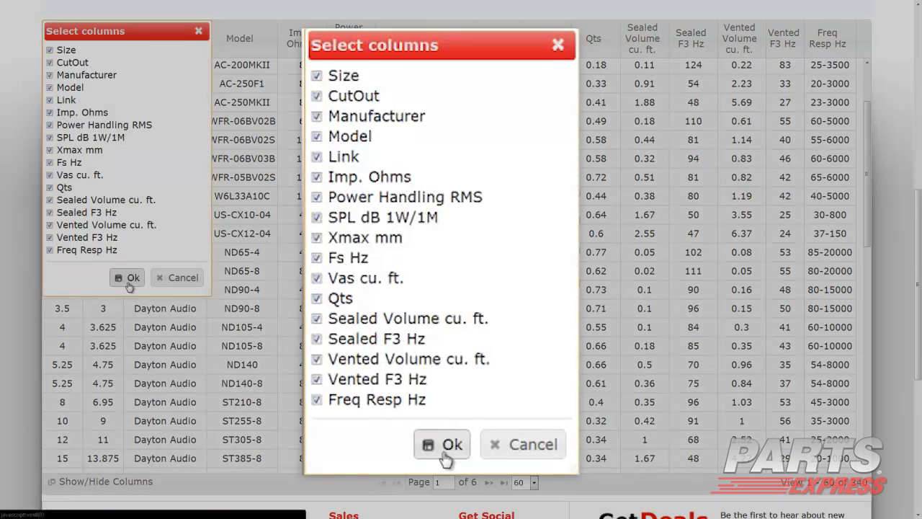
click(441, 444)
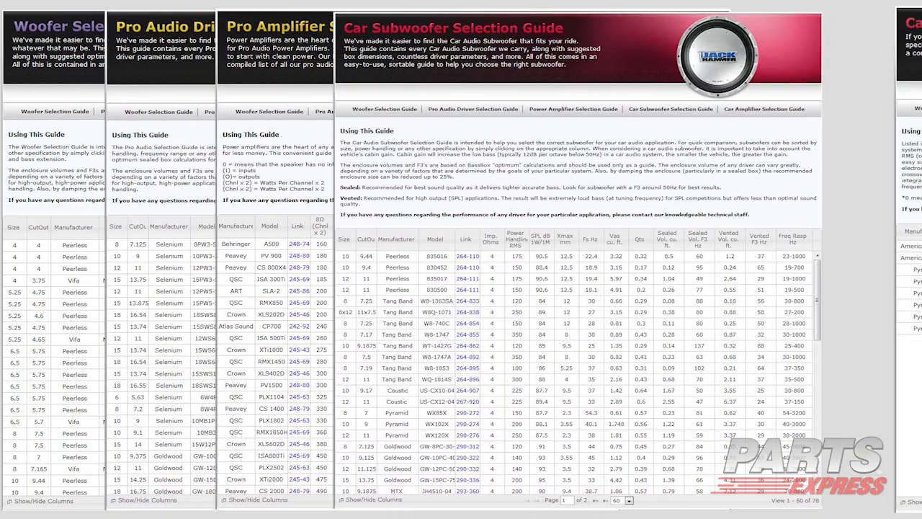
- Bring up the Car Amplifier Selection Guide table
click(764, 110)
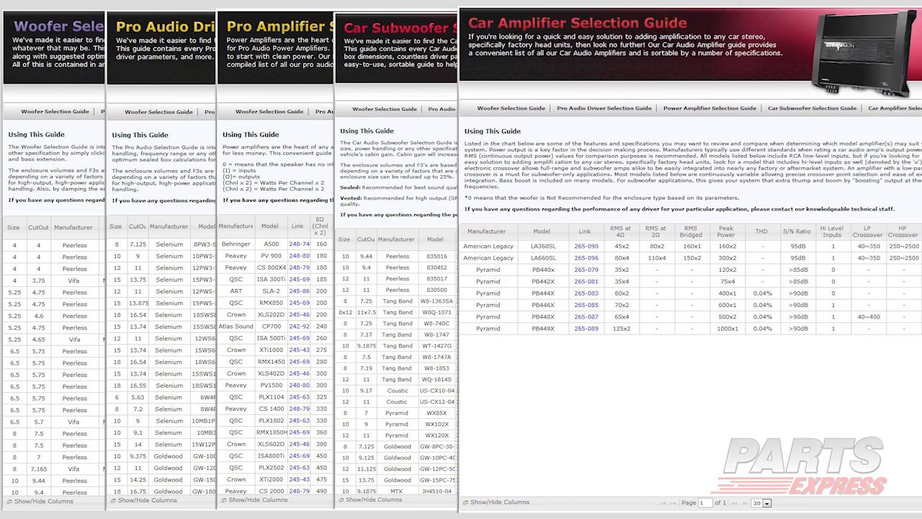